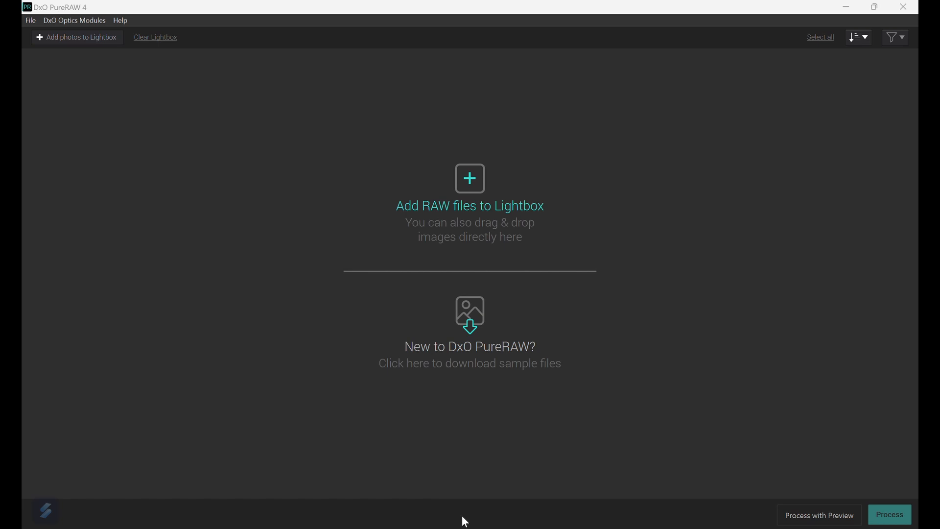
mouse_move(459, 518)
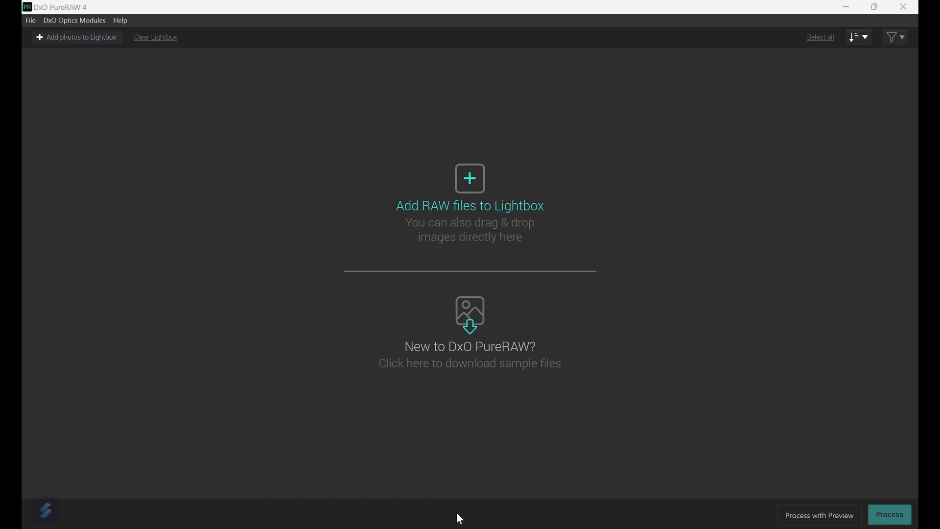
- Review the application preferences from the File menu and save them unchanged
click(30, 20)
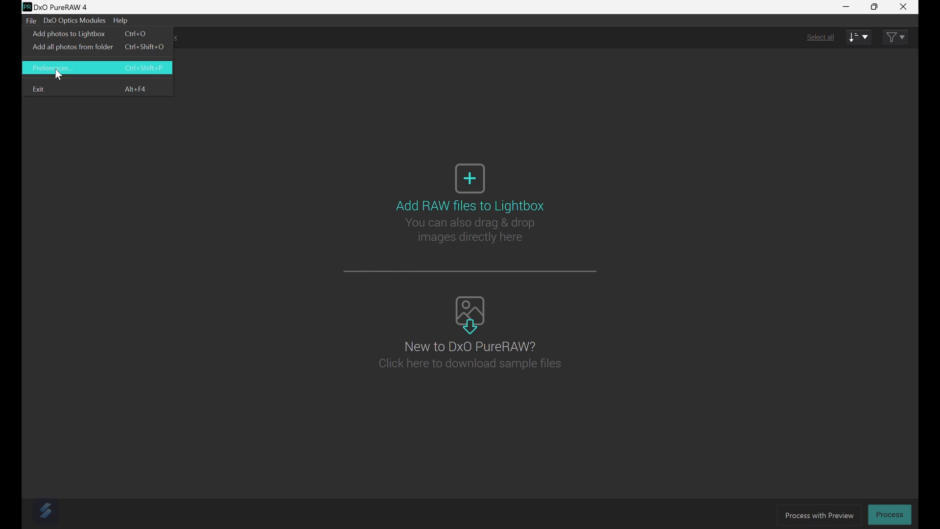
click(53, 67)
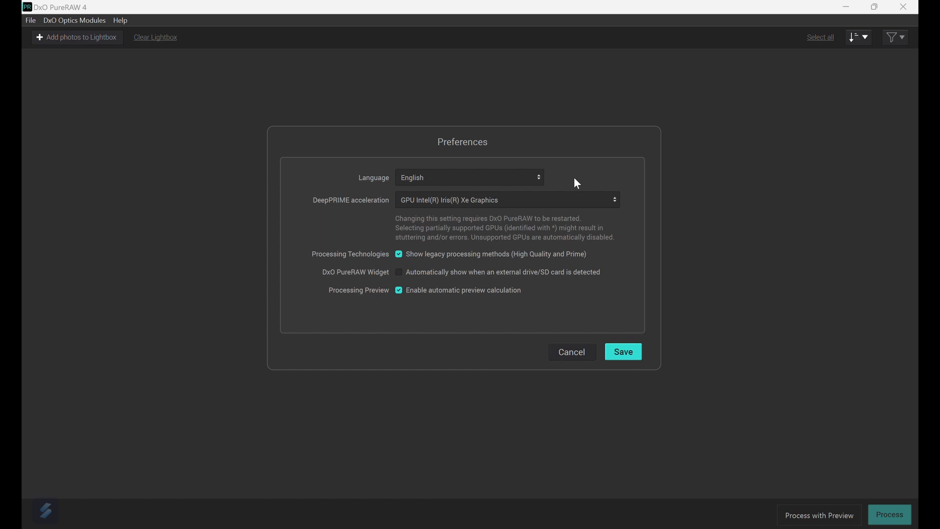
mouse_move(601, 234)
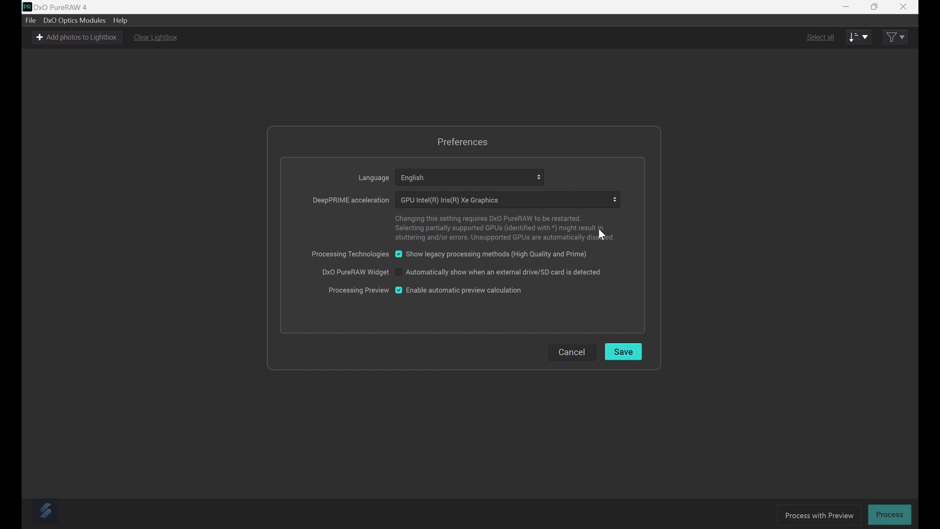
mouse_move(497, 346)
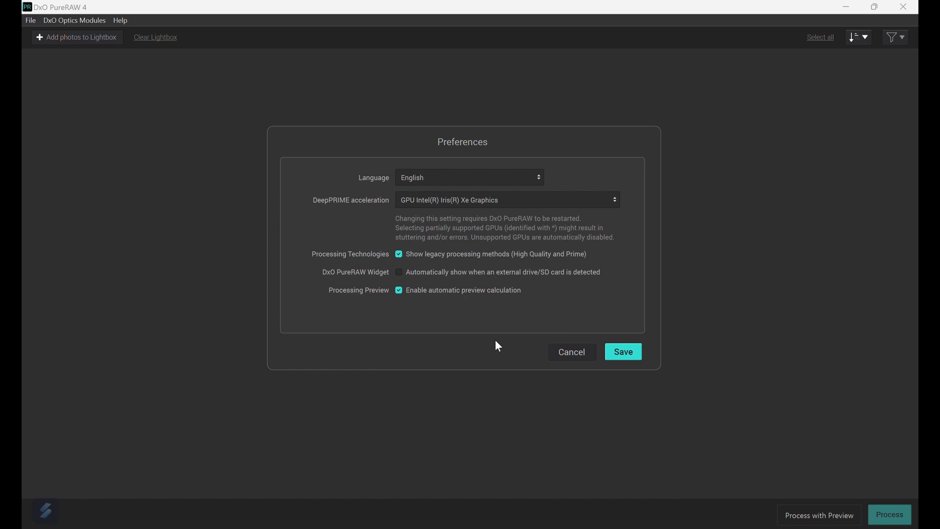
mouse_move(427, 266)
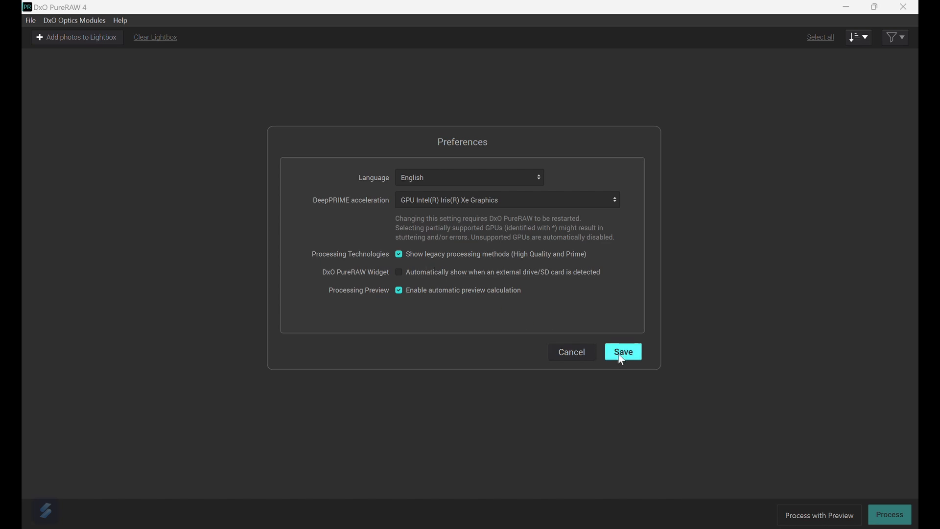
click(623, 352)
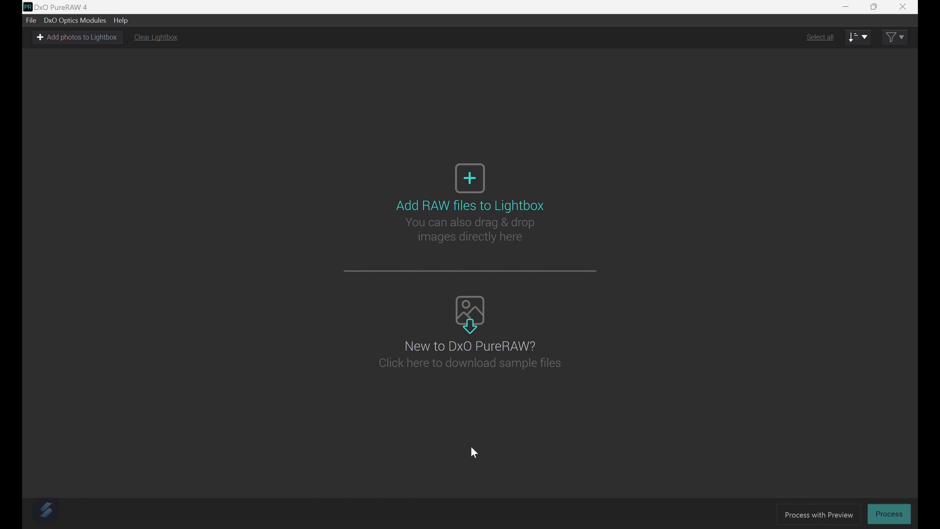
mouse_move(77, 37)
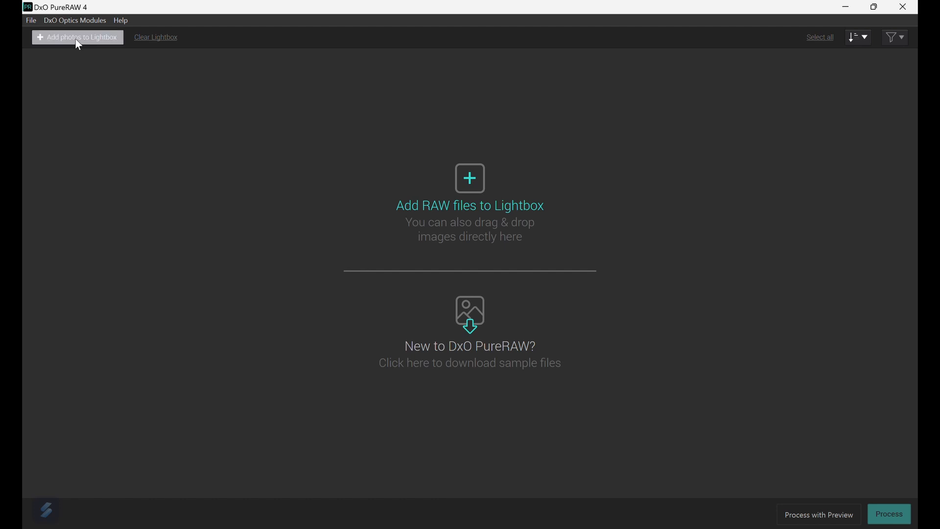
- Start adding photos to the Lightbox and select the first robin photo in 02February
click(77, 36)
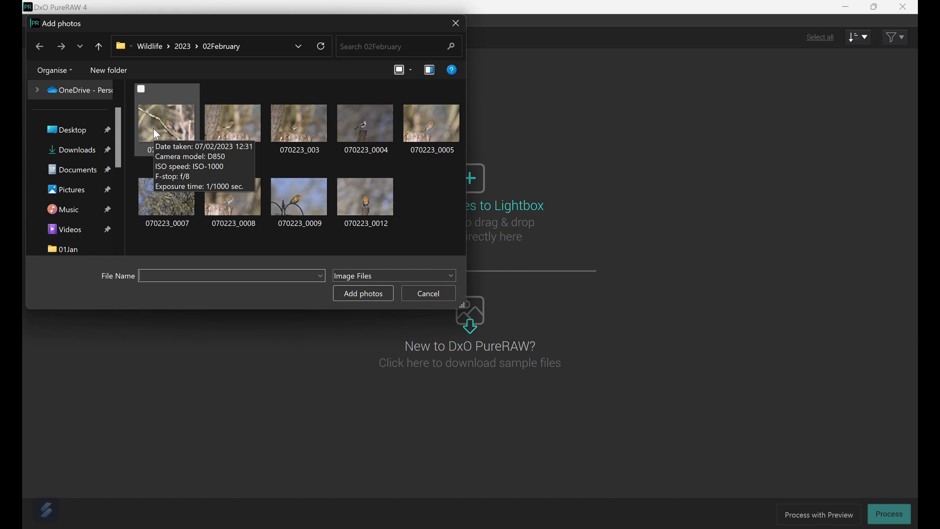
right_click(166, 123)
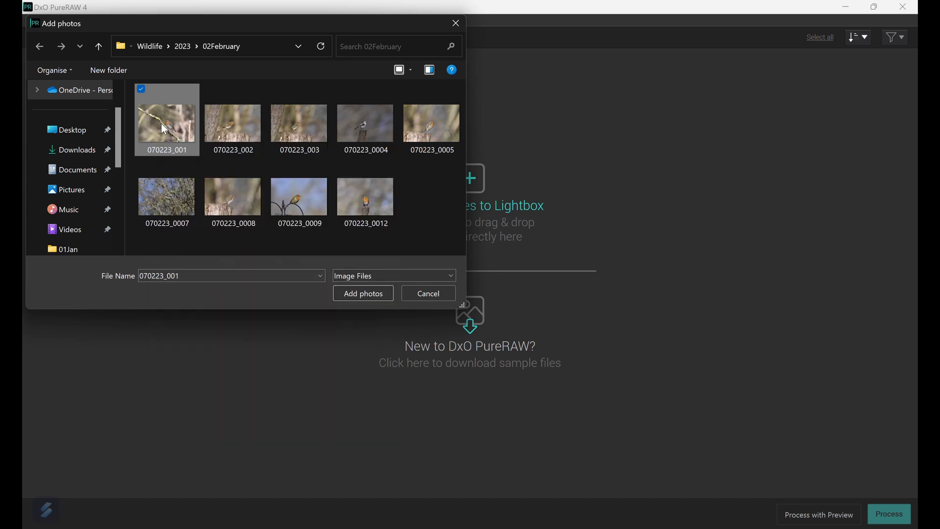
mouse_move(167, 123)
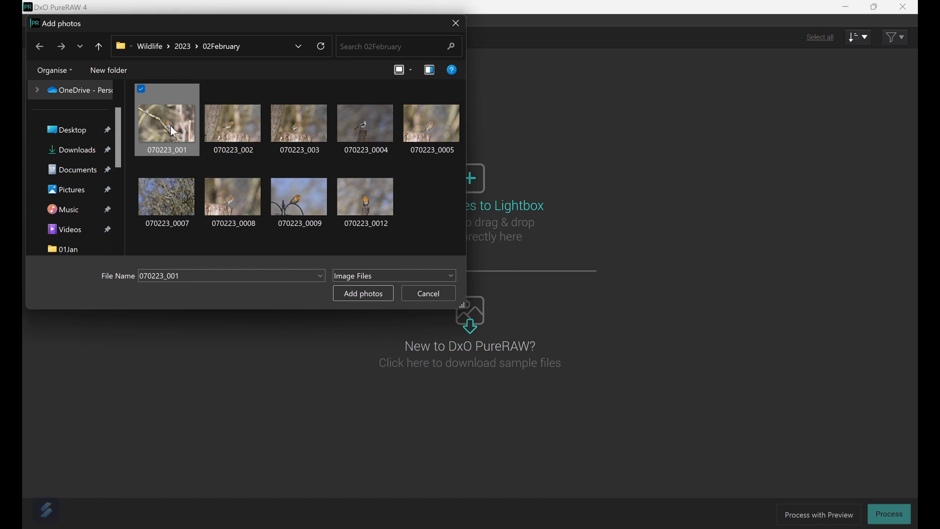
mouse_move(364, 195)
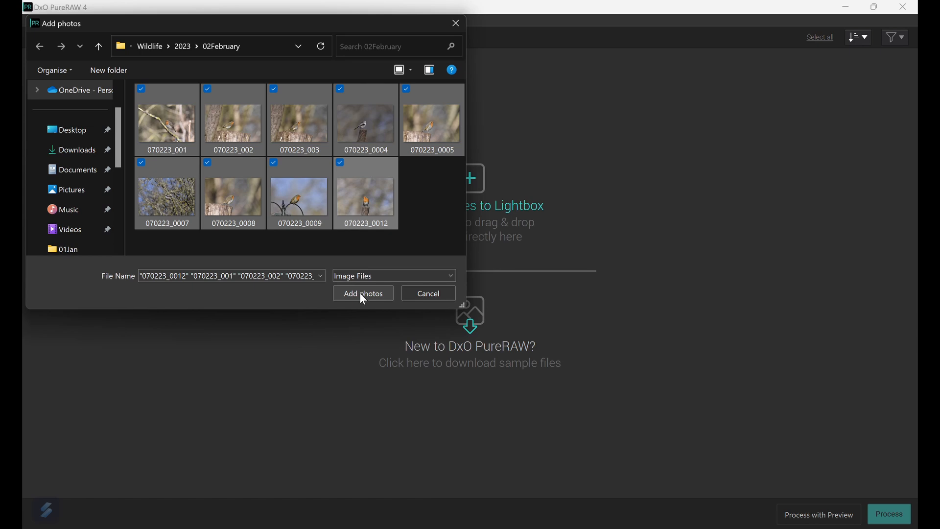
- Add the nine robin NEFs, save the Nikon D850 + 500mm module, and reselect 070223_0012.NEF
click(362, 293)
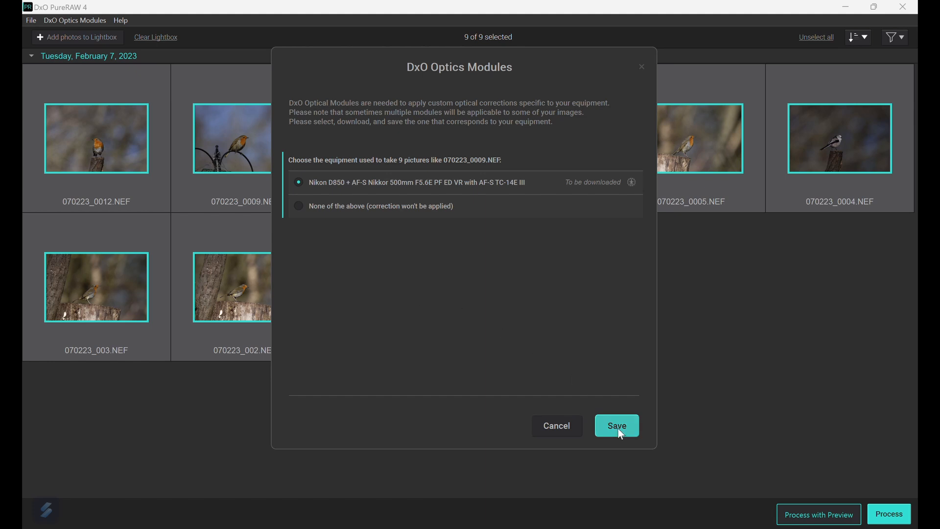
click(616, 425)
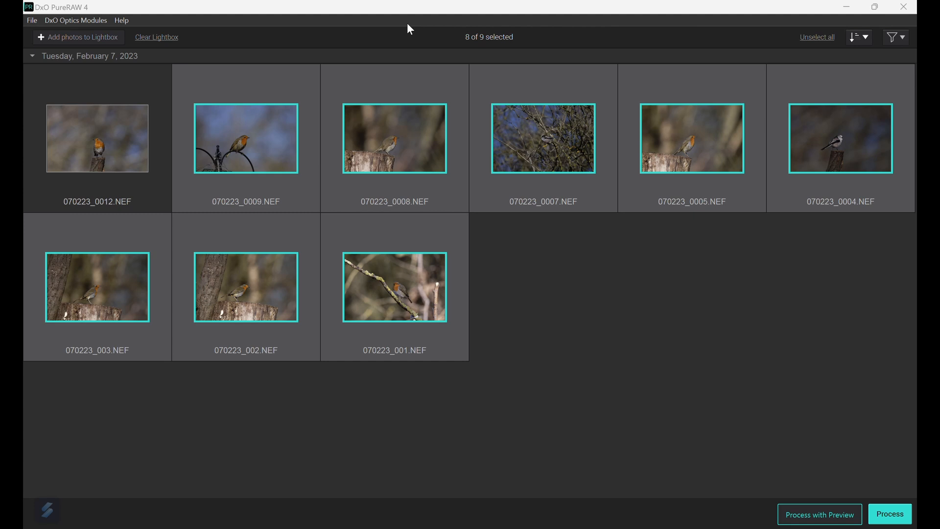
click(97, 138)
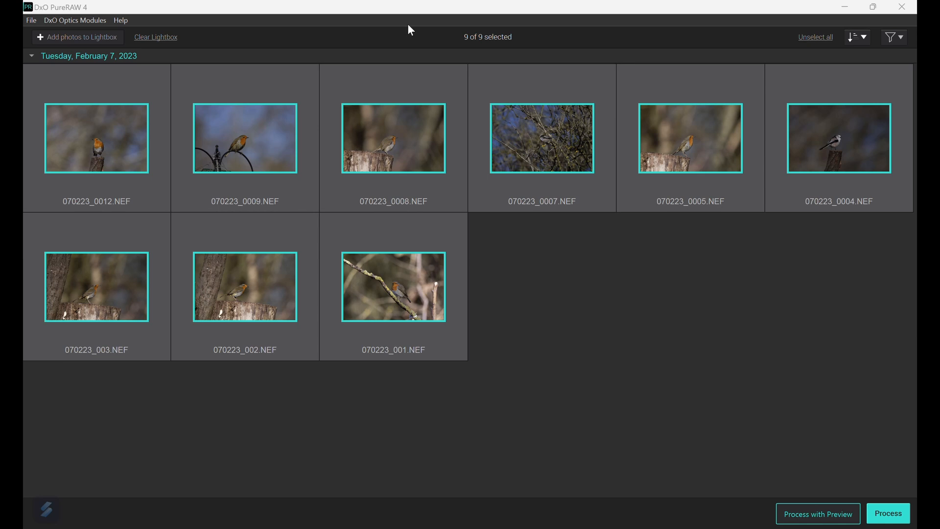
mouse_move(581, 151)
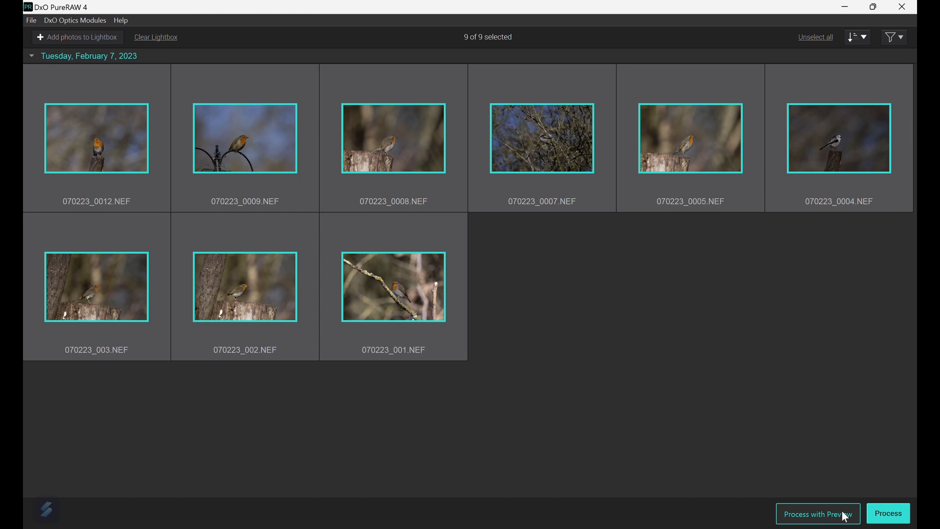
- Start Process with Preview and bring the RAW Processing & Denoising section into view
click(817, 514)
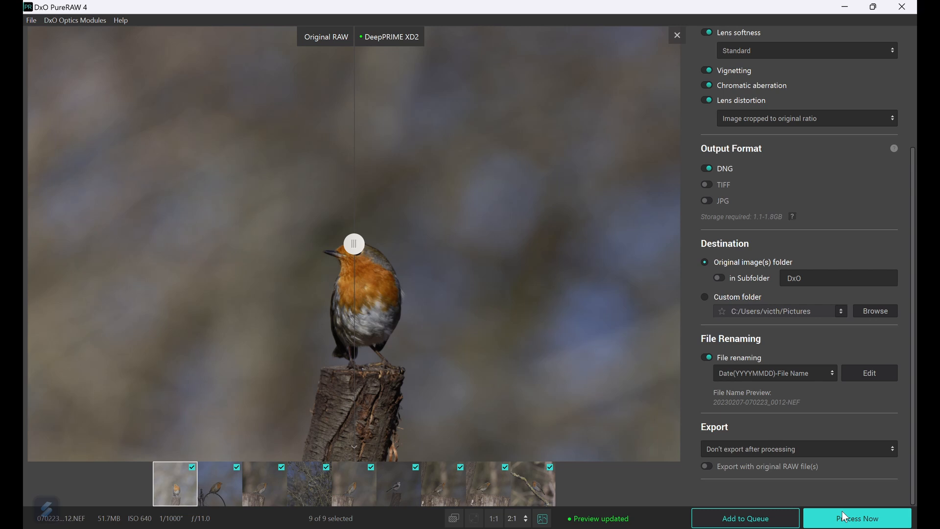
scroll(up, 3)
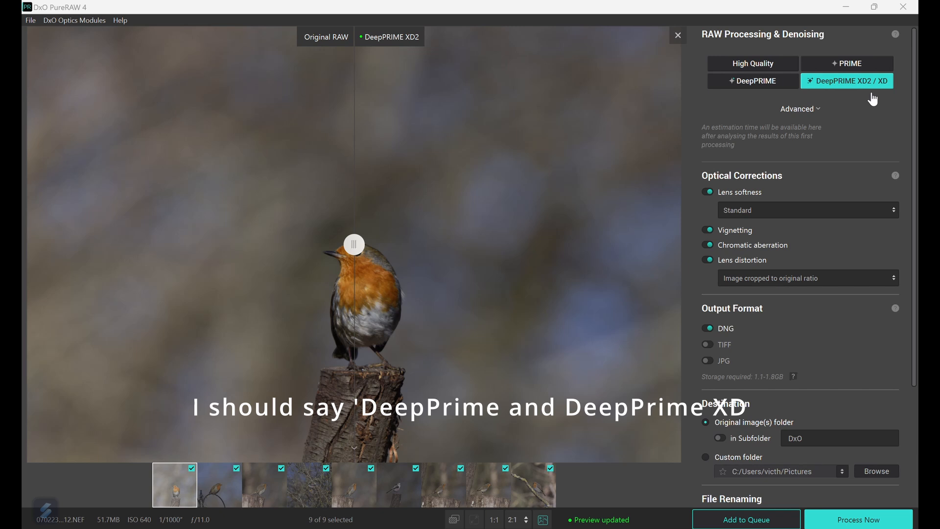
click(752, 64)
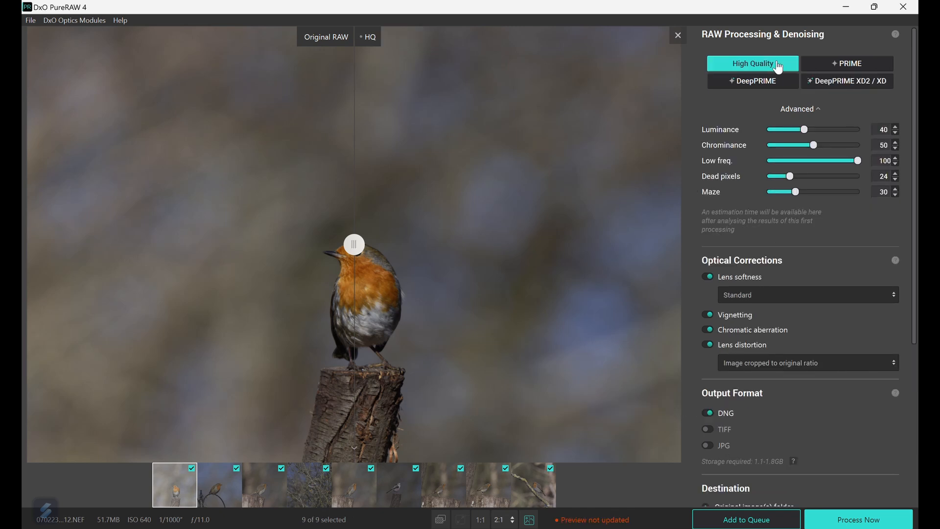
click(847, 63)
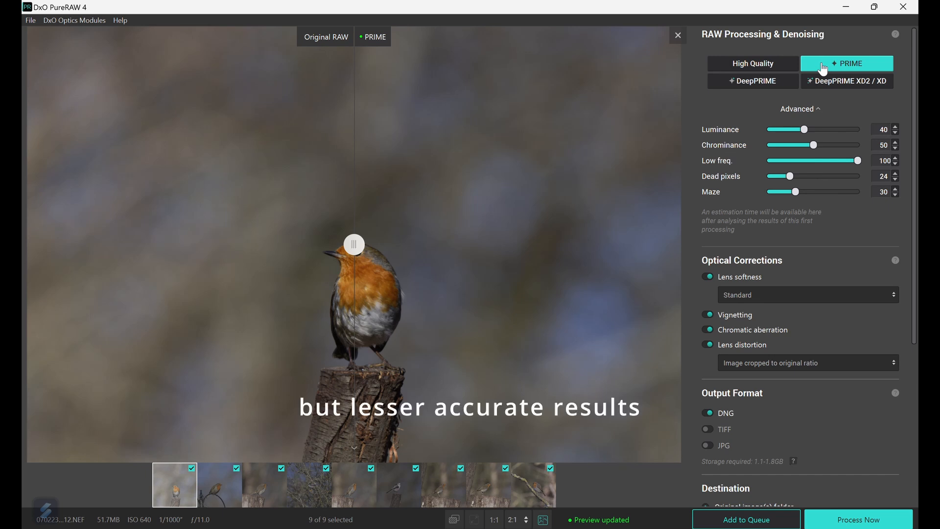
mouse_move(823, 104)
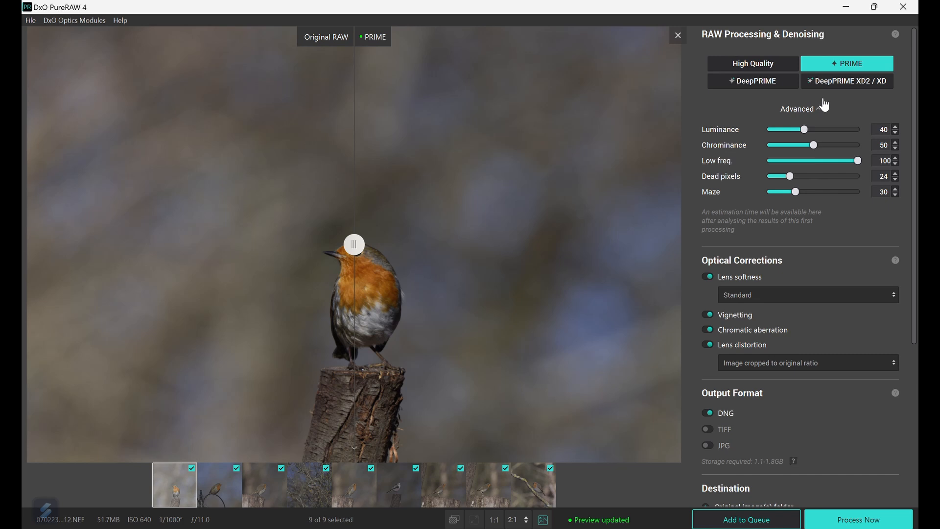
mouse_move(830, 95)
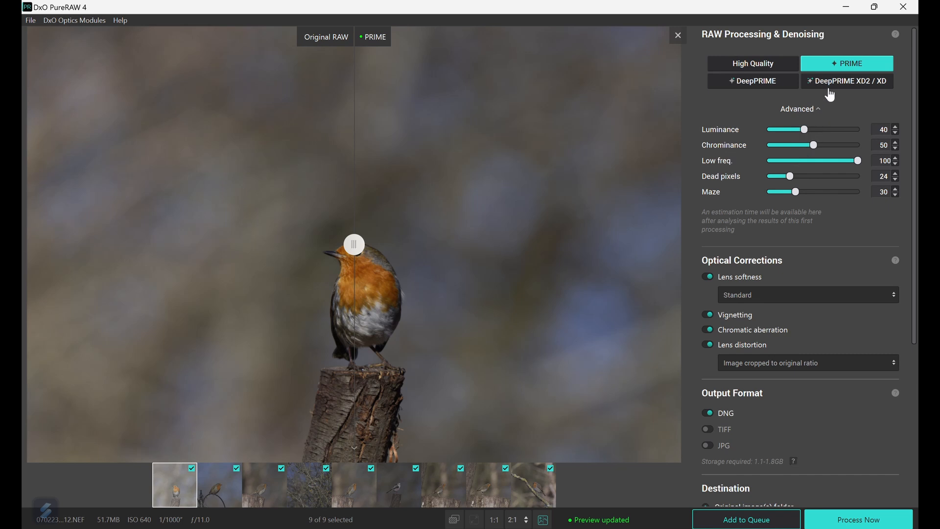
click(845, 82)
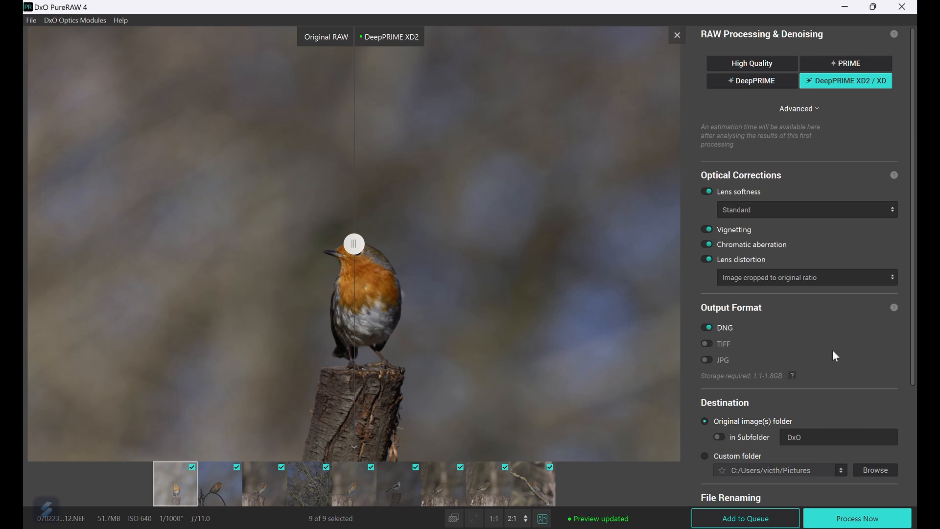
- Show the advanced DeepPRIME XD2 sliders and try TIFF output at 8-bit depth
click(799, 109)
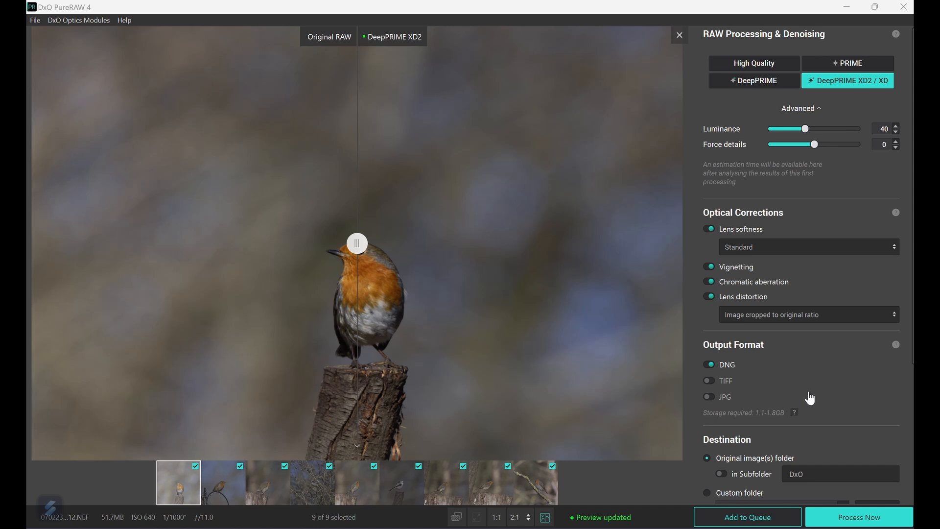
click(709, 383)
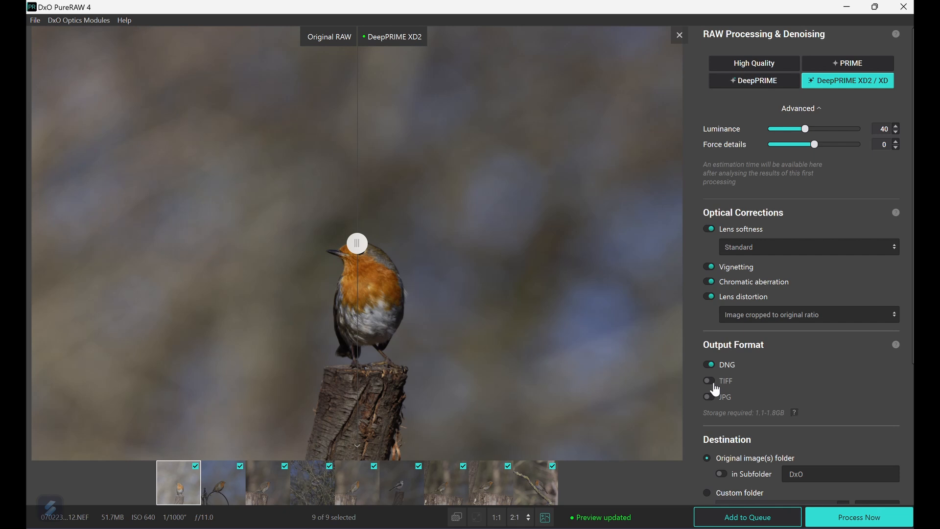
click(708, 383)
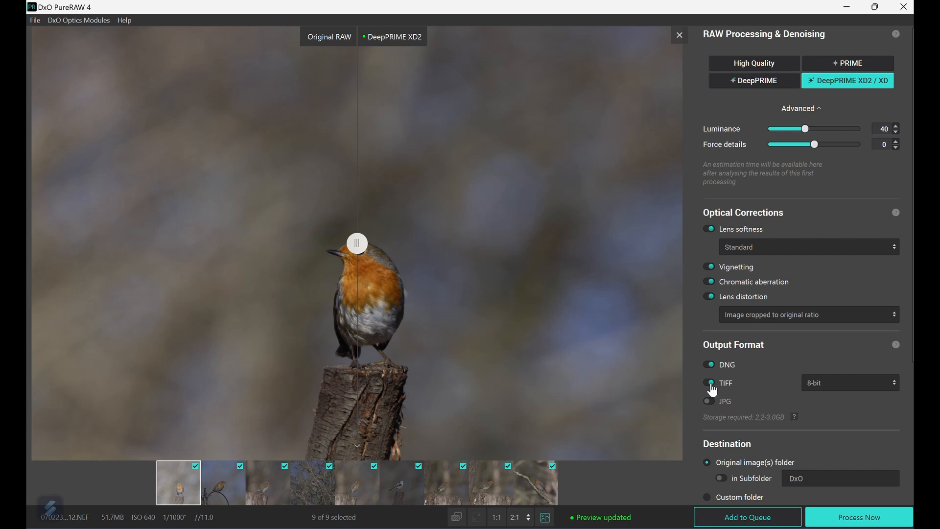
click(849, 383)
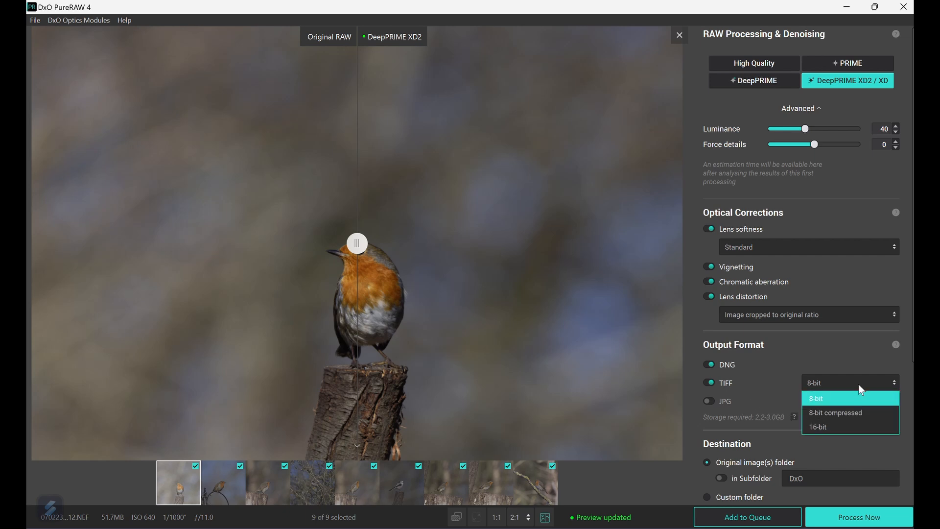
click(709, 402)
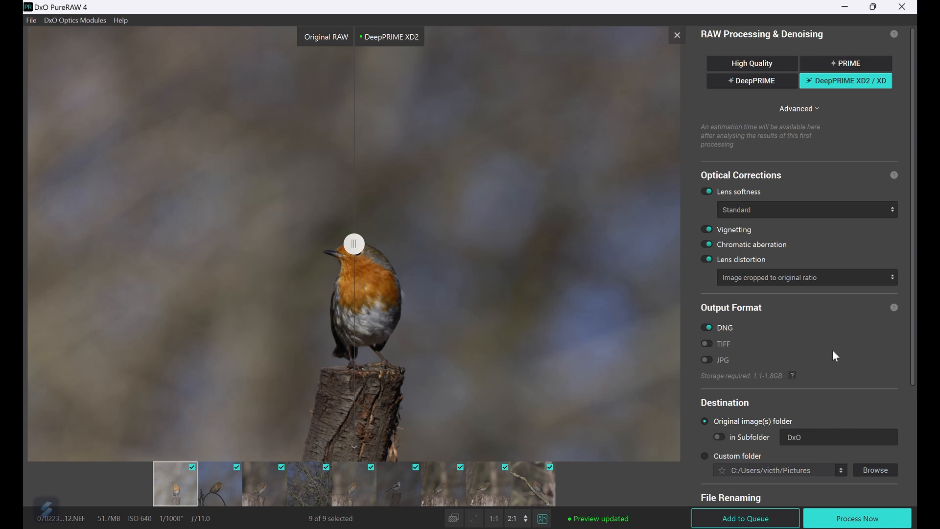
- Scroll to File Renaming and Export settings and zoom the preview to 2:1 on the robin's head
scroll(down, 3)
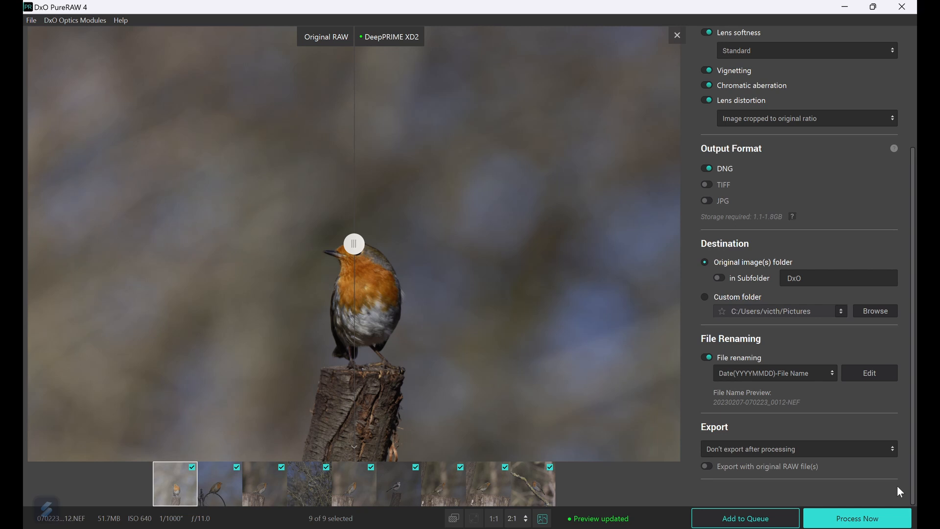
drag(354, 244, 596, 243)
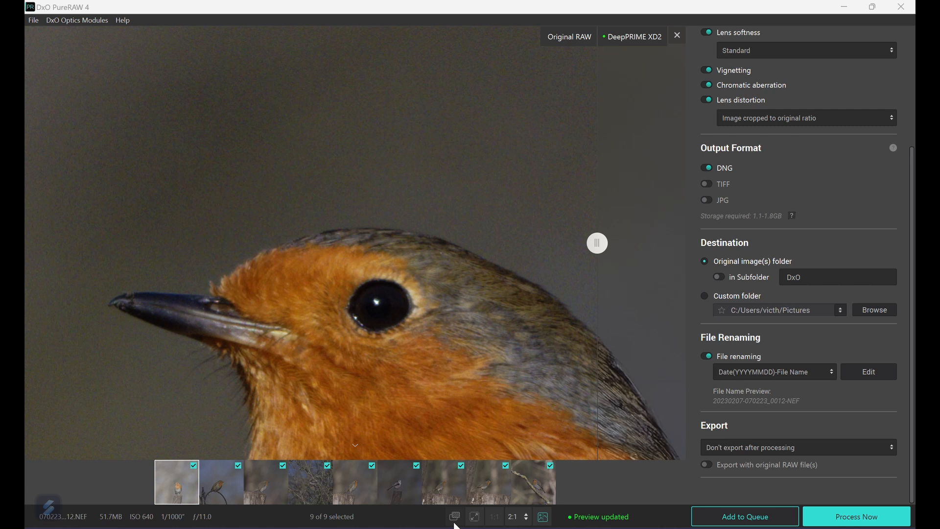
mouse_move(602, 248)
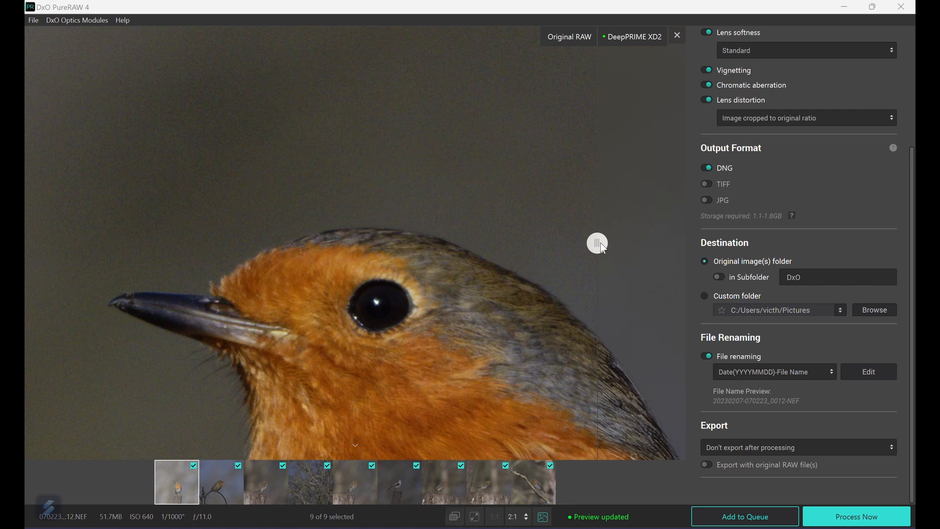
mouse_move(601, 248)
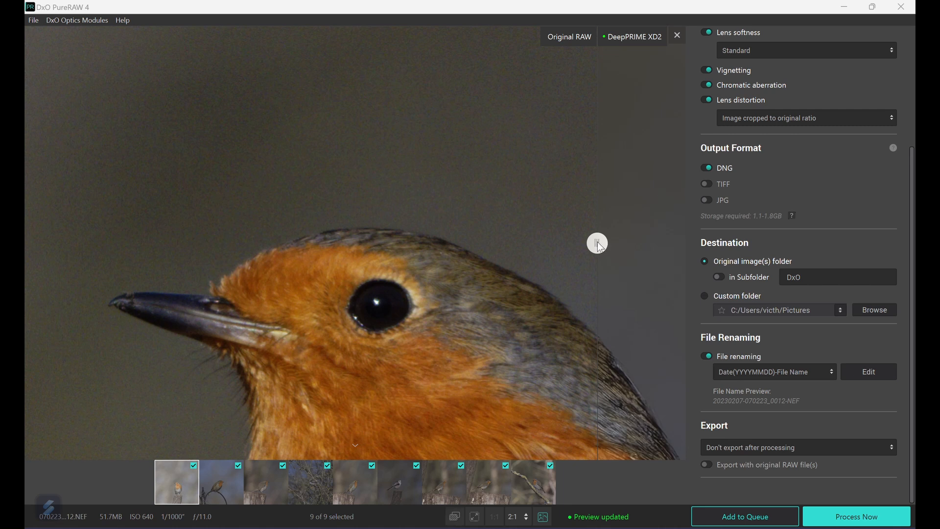
- Sweep the before/after divider across the robin's head and settle it just past the eye
drag(597, 243, 513, 243)
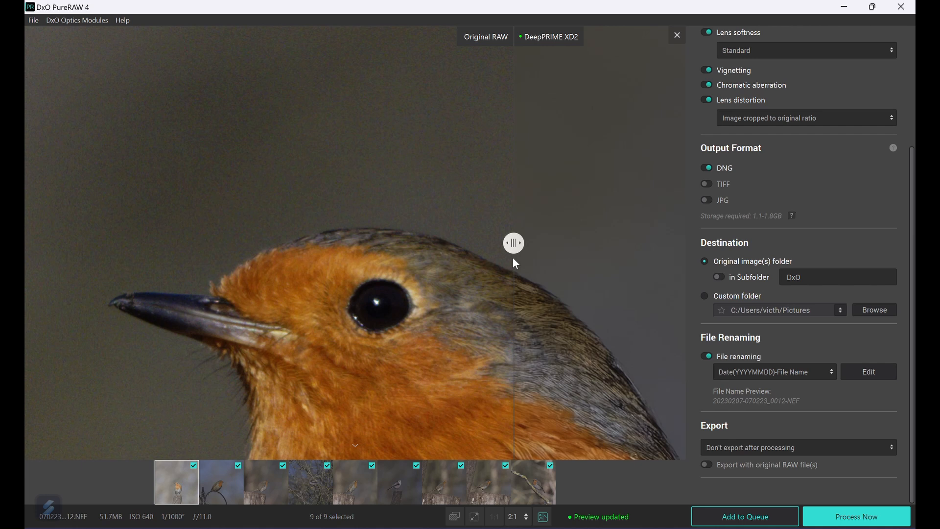
drag(513, 243, 283, 243)
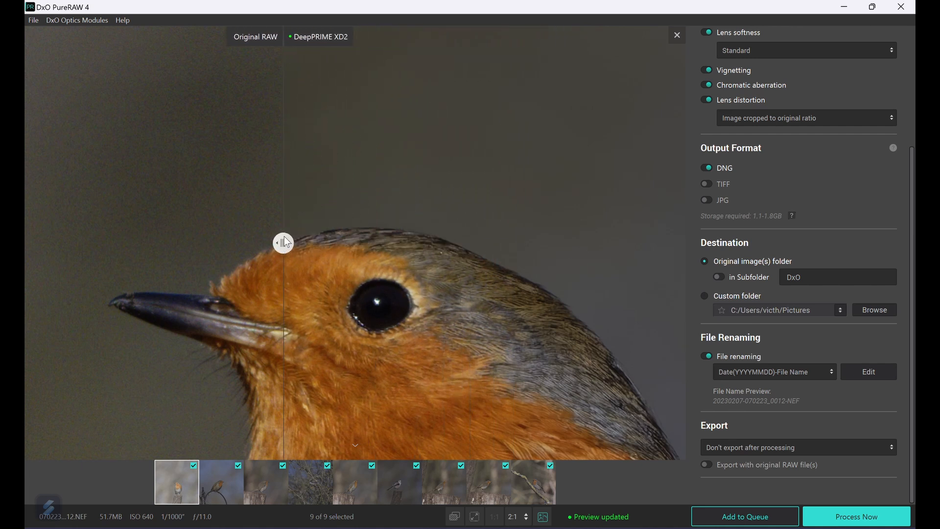
drag(283, 243, 88, 242)
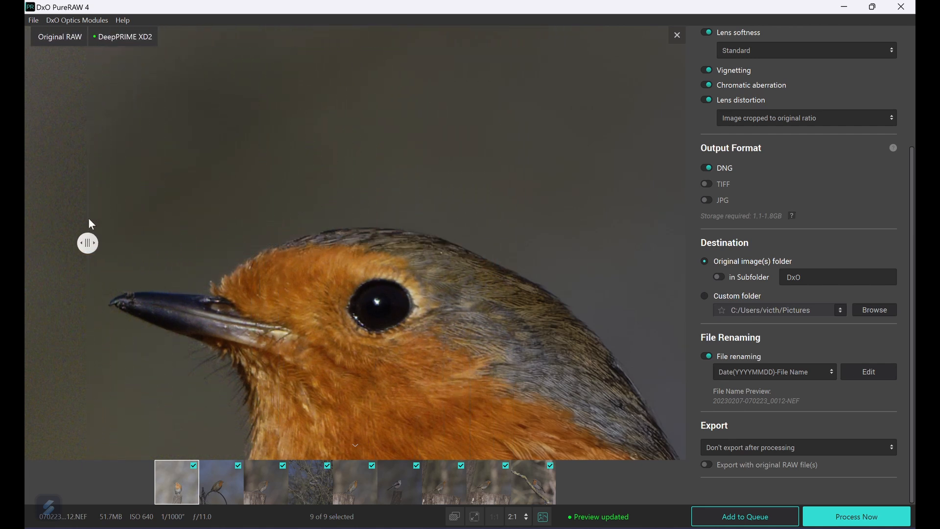
drag(87, 243, 347, 242)
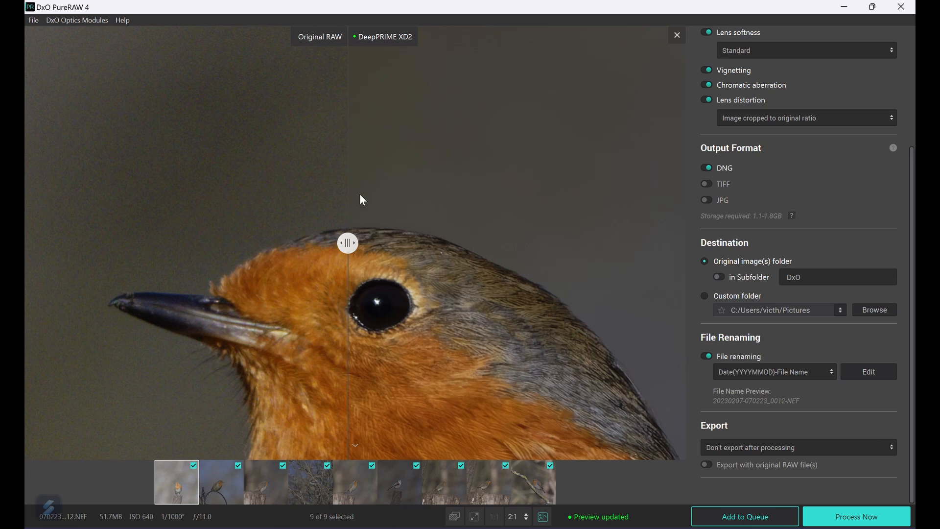
drag(348, 243, 495, 242)
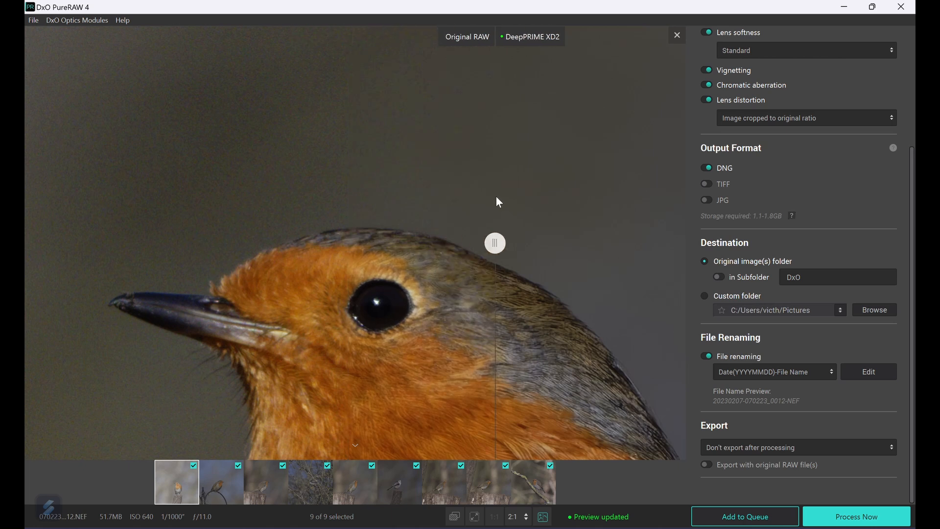
mouse_move(760, 469)
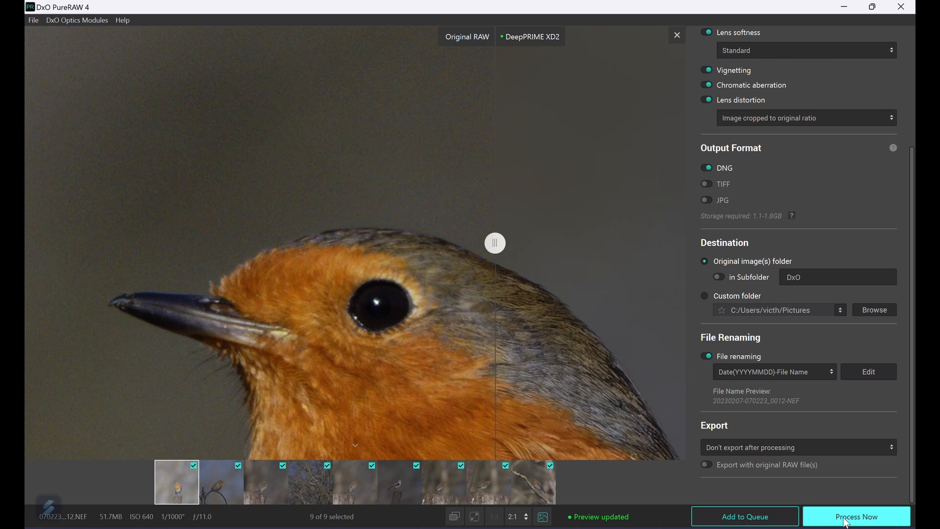
click(856, 516)
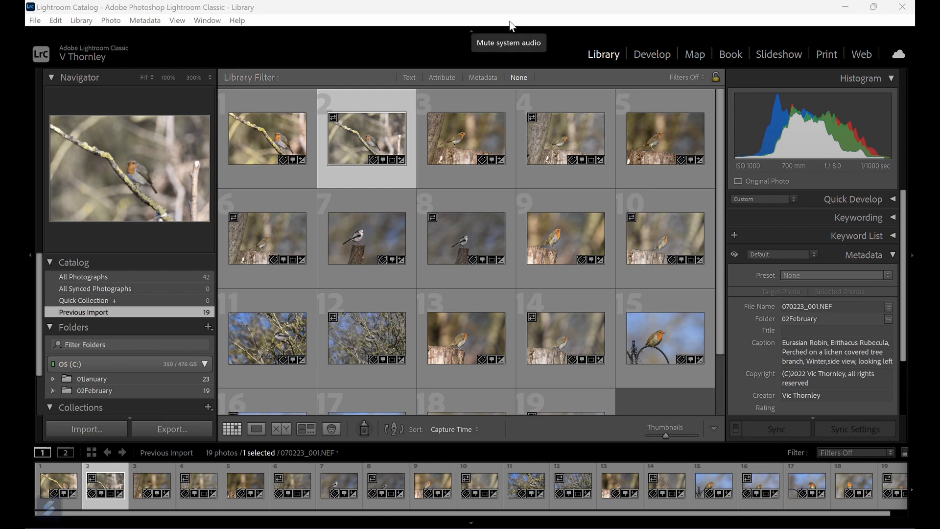
mouse_move(368, 139)
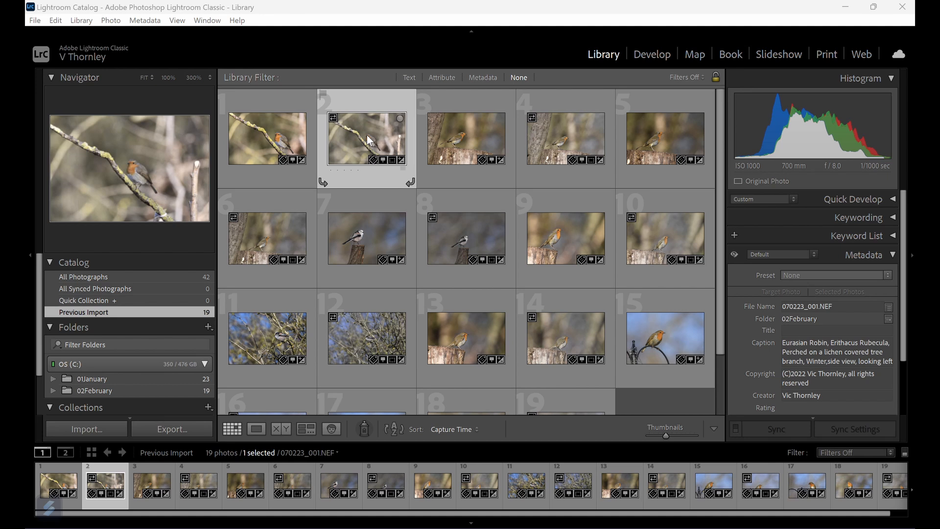
right_click(367, 139)
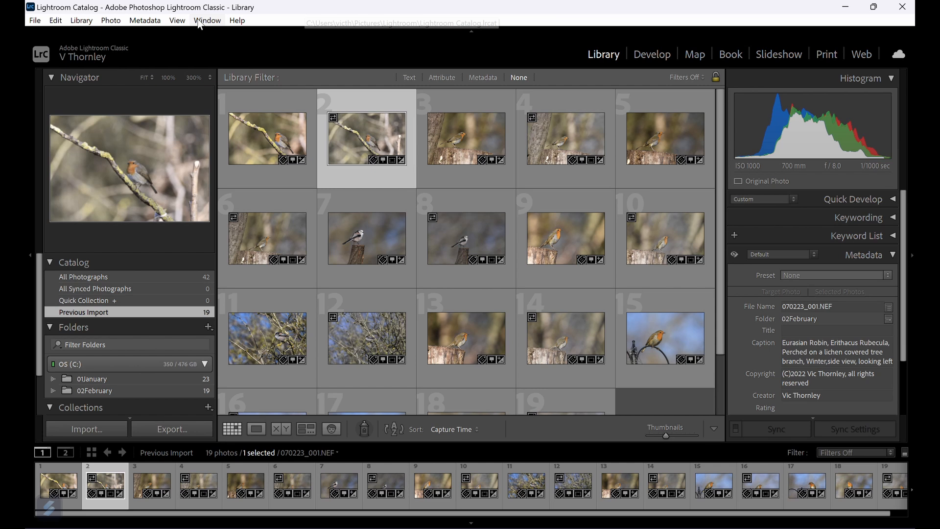
- Send 070223_001.NEF to PureRAW via File > Plug-in Extras > Preview and Process
click(34, 20)
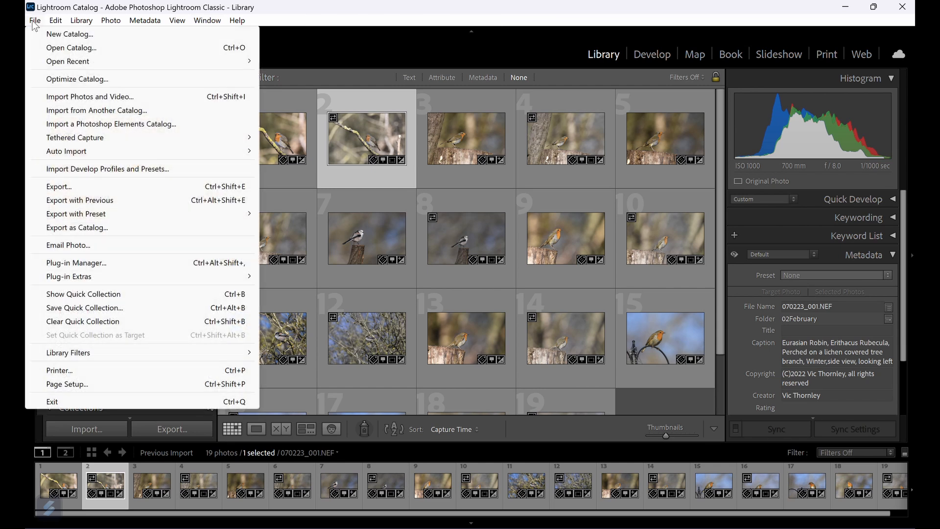
mouse_move(68, 276)
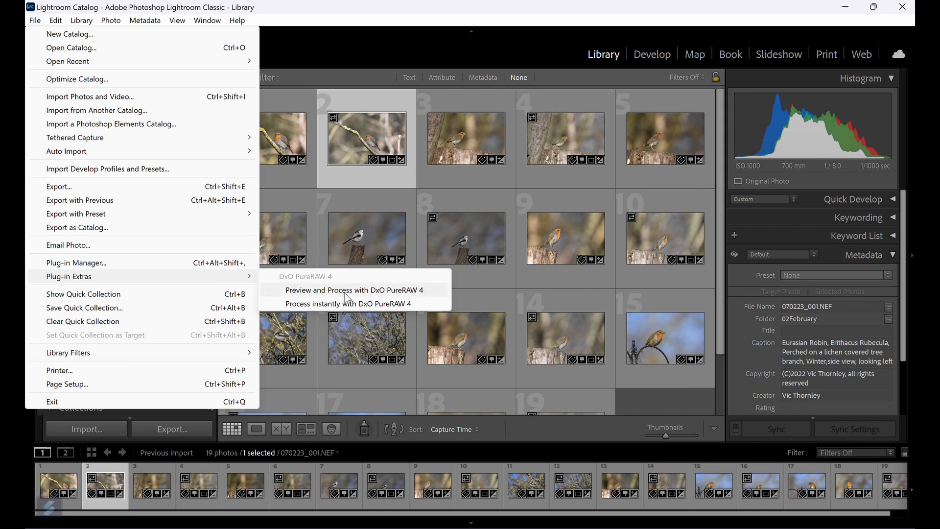
click(353, 289)
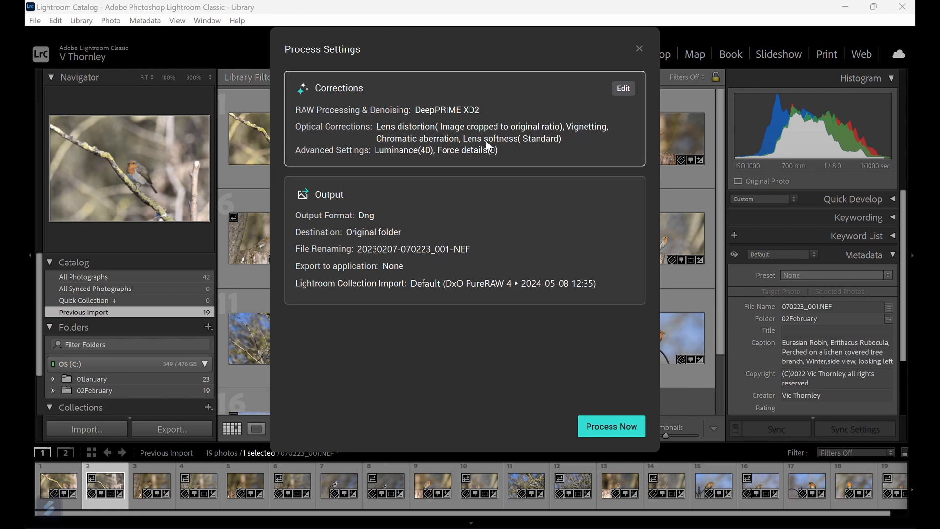
mouse_move(491, 146)
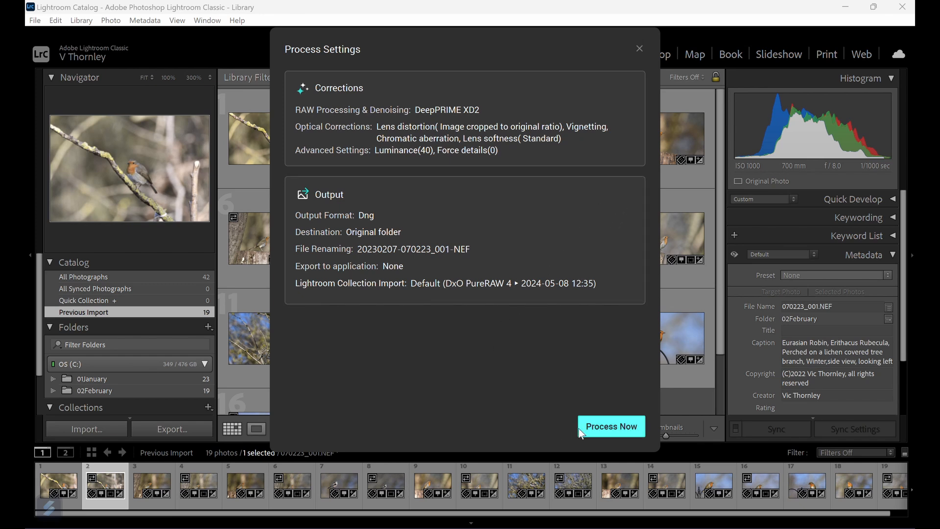
- Start processing 070223_001.NEF to DNG with DeepPRIME XD2 via Process Now
click(611, 426)
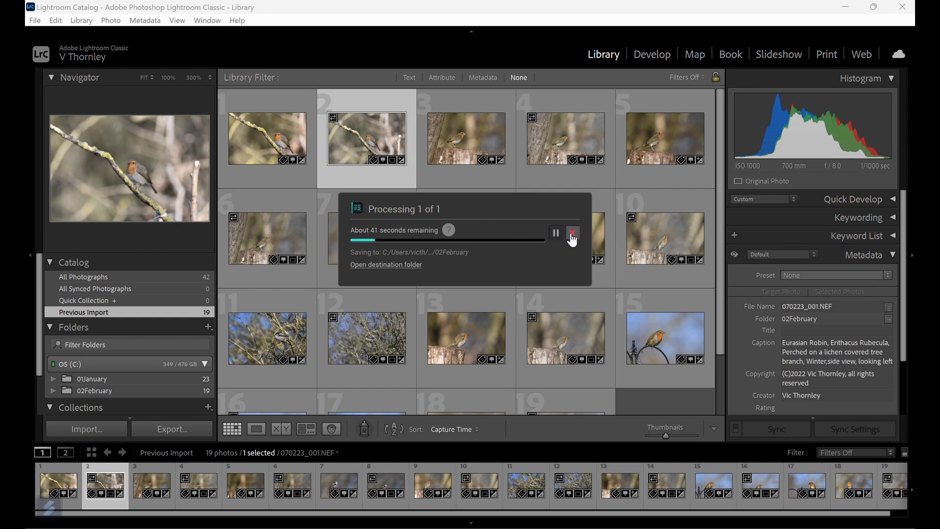
- Stop the Processing 1 of 1 job, returning to Lightroom's Library grid
click(571, 233)
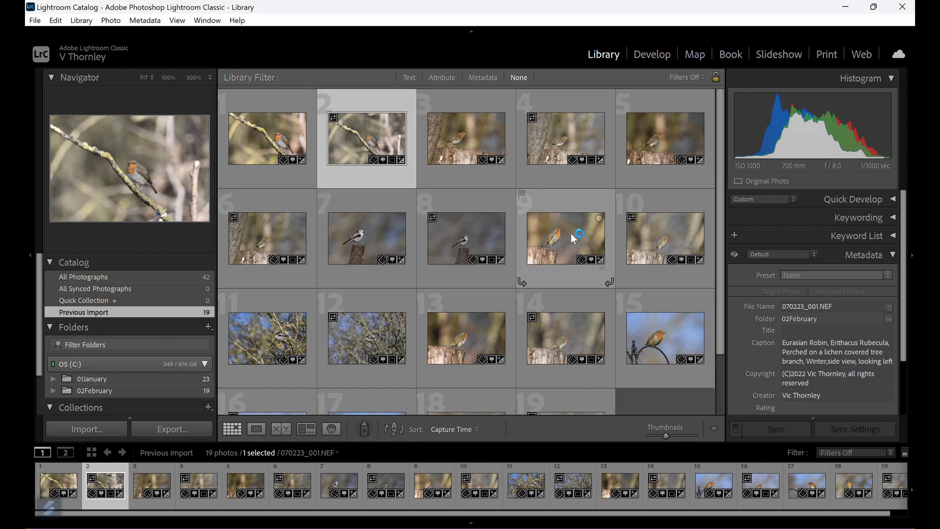
mouse_move(666, 180)
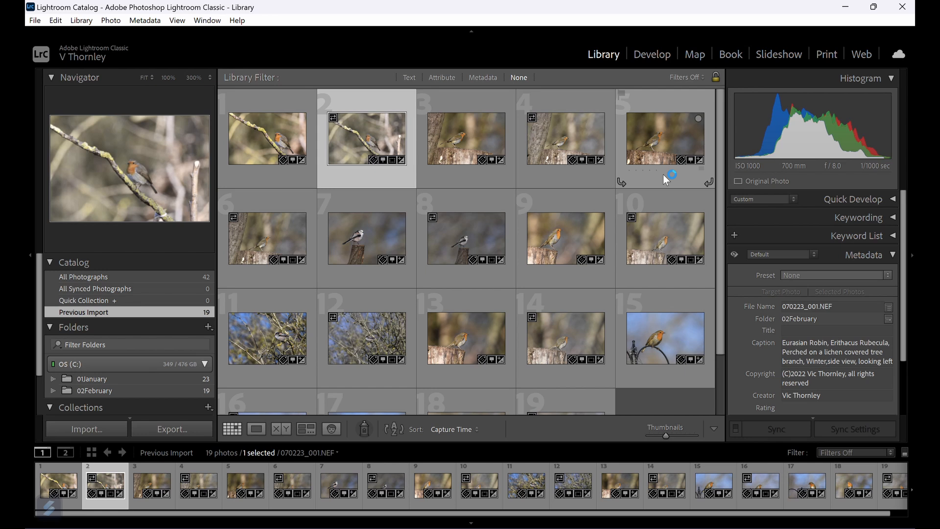
mouse_move(629, 48)
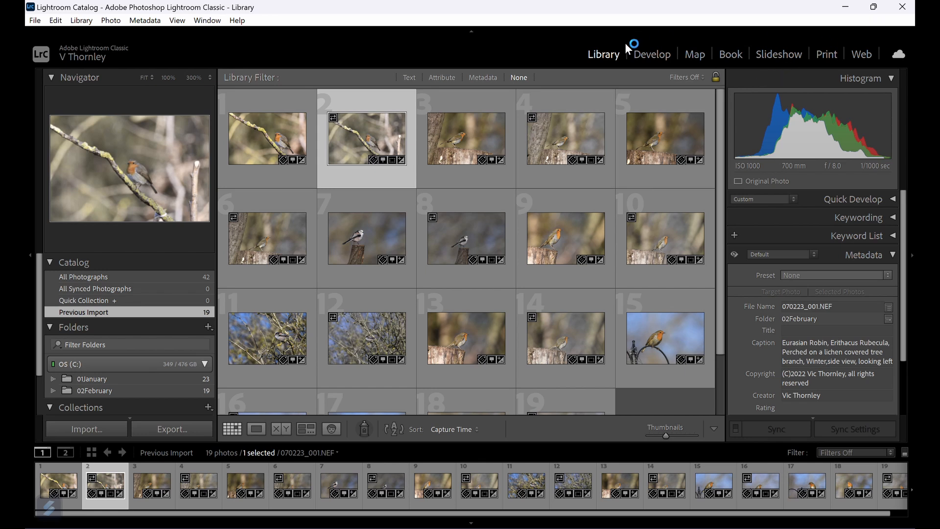